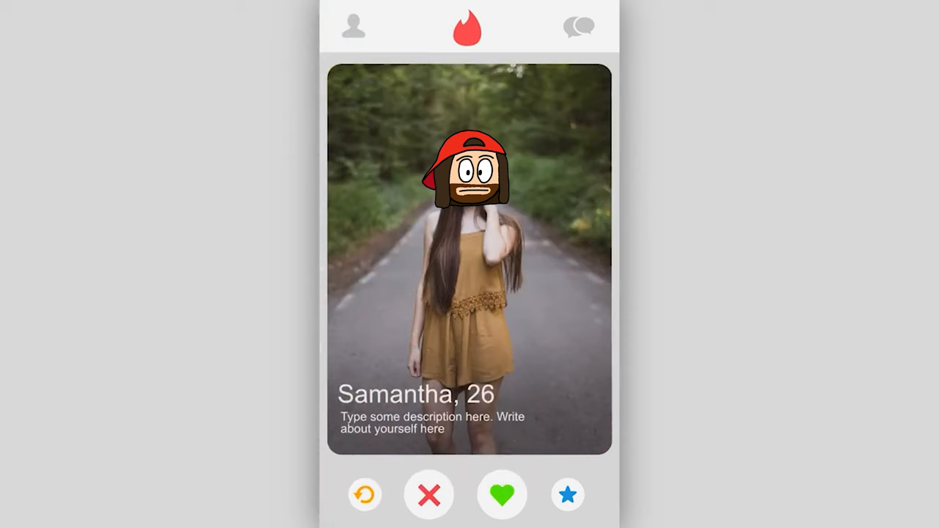
Select the Card 1 prefab and add an Animator with keyframes on the timeline
click(501, 494)
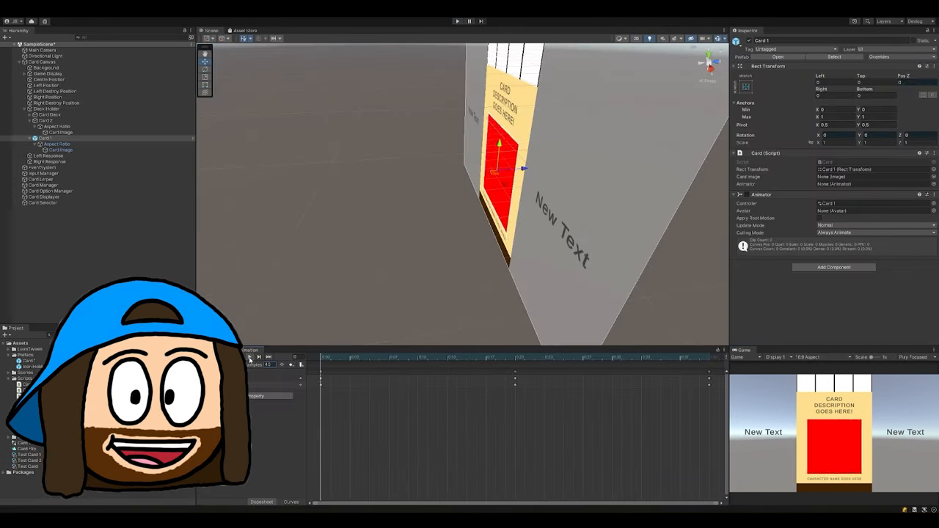
click(60, 150)
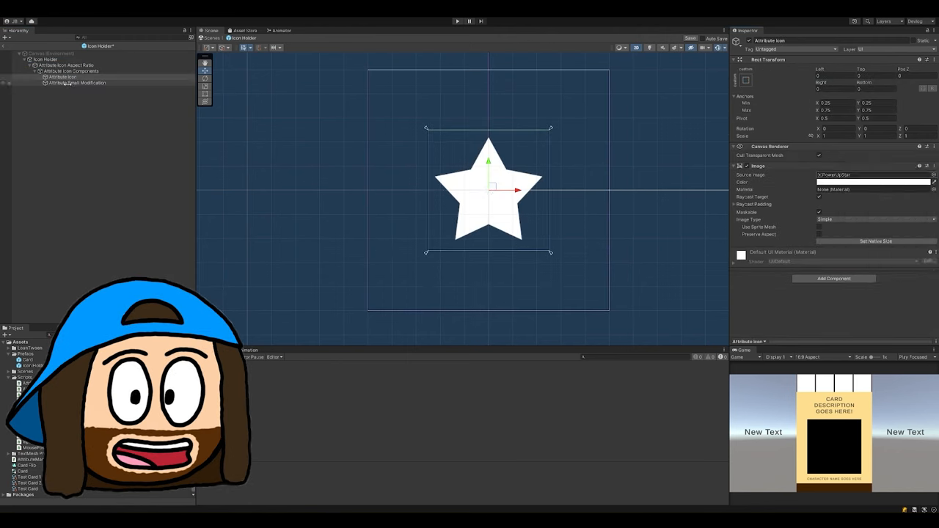
Select Attribute Small Modification in the Icon Holder prefab to adjust its anchors
click(77, 82)
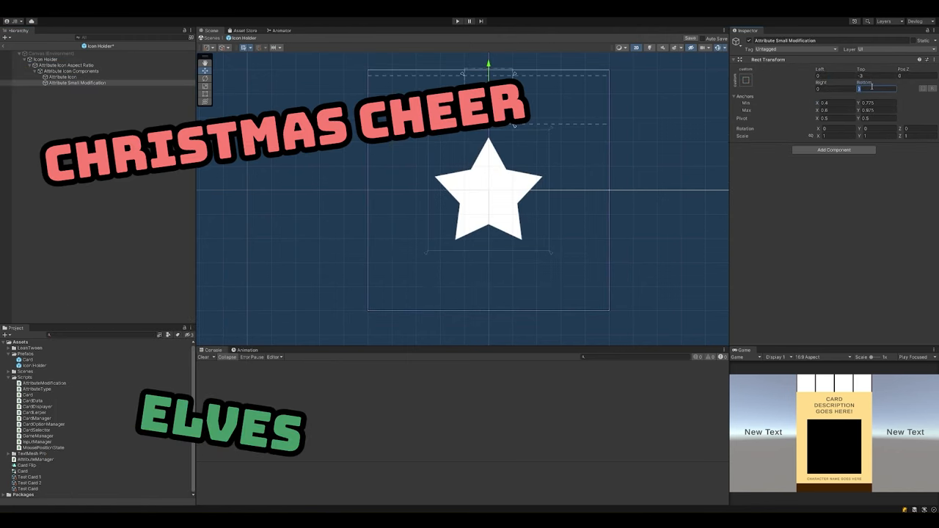
click(63, 77)
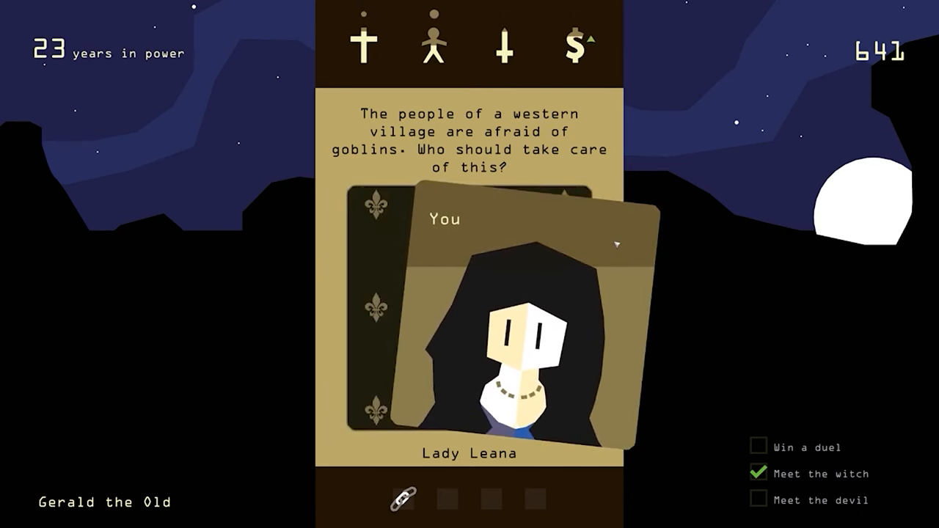
Tilt Lady Leana's card to preview 'You' and 'The Church' before choosing
drag(513, 315, 367, 315)
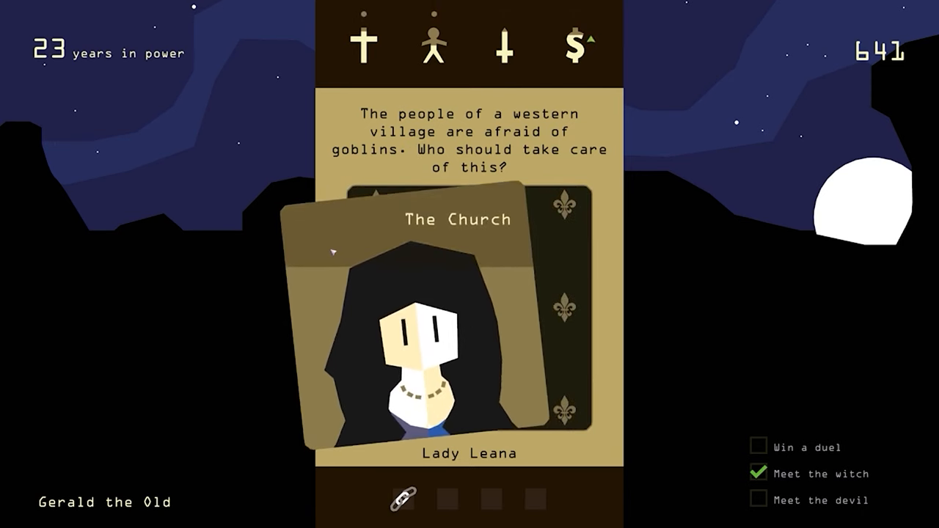
drag(455, 323, 278, 323)
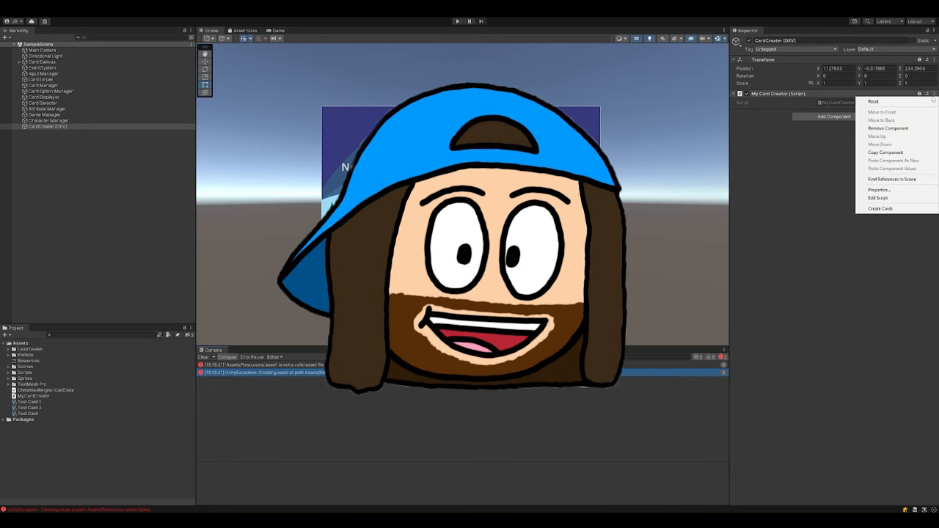
Run Create Cards from the CardCreater (DEV) My Card Creator context menu
click(873, 210)
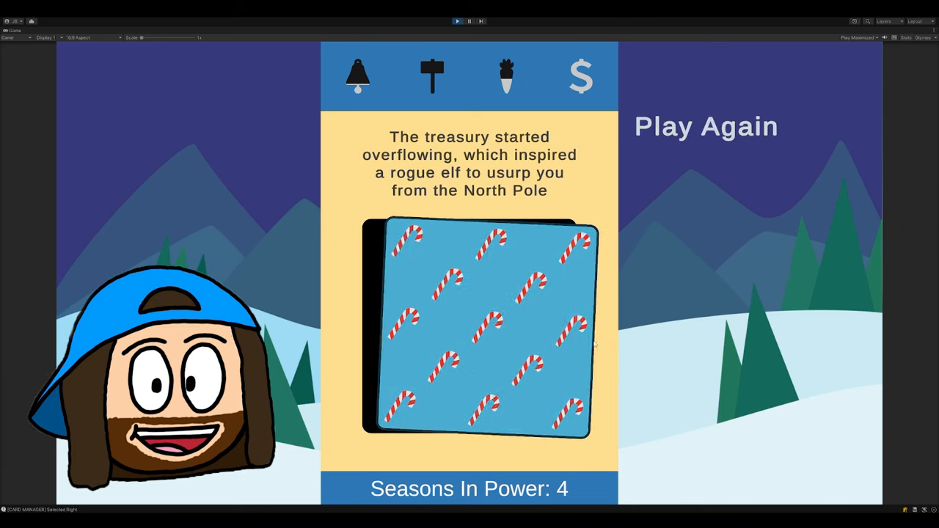
Choose Play Again on the game-over screen to restart at zero seasons
click(705, 125)
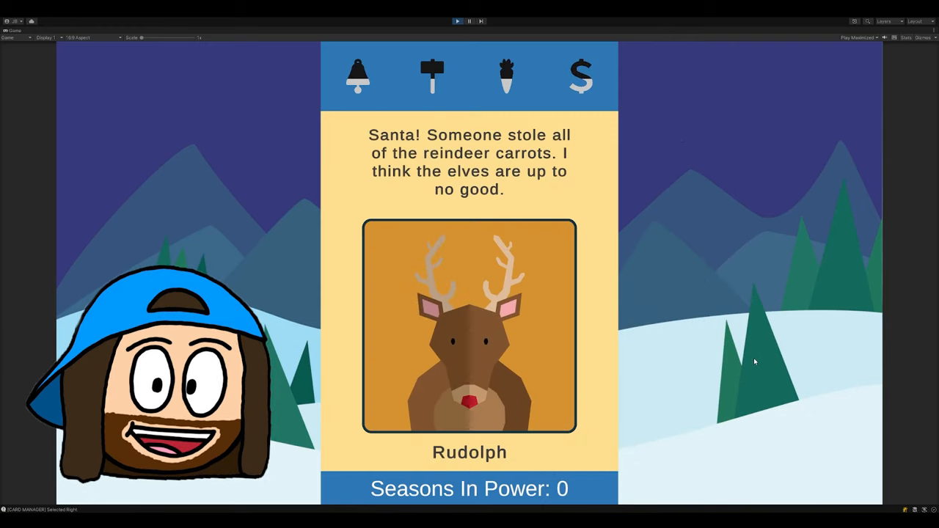